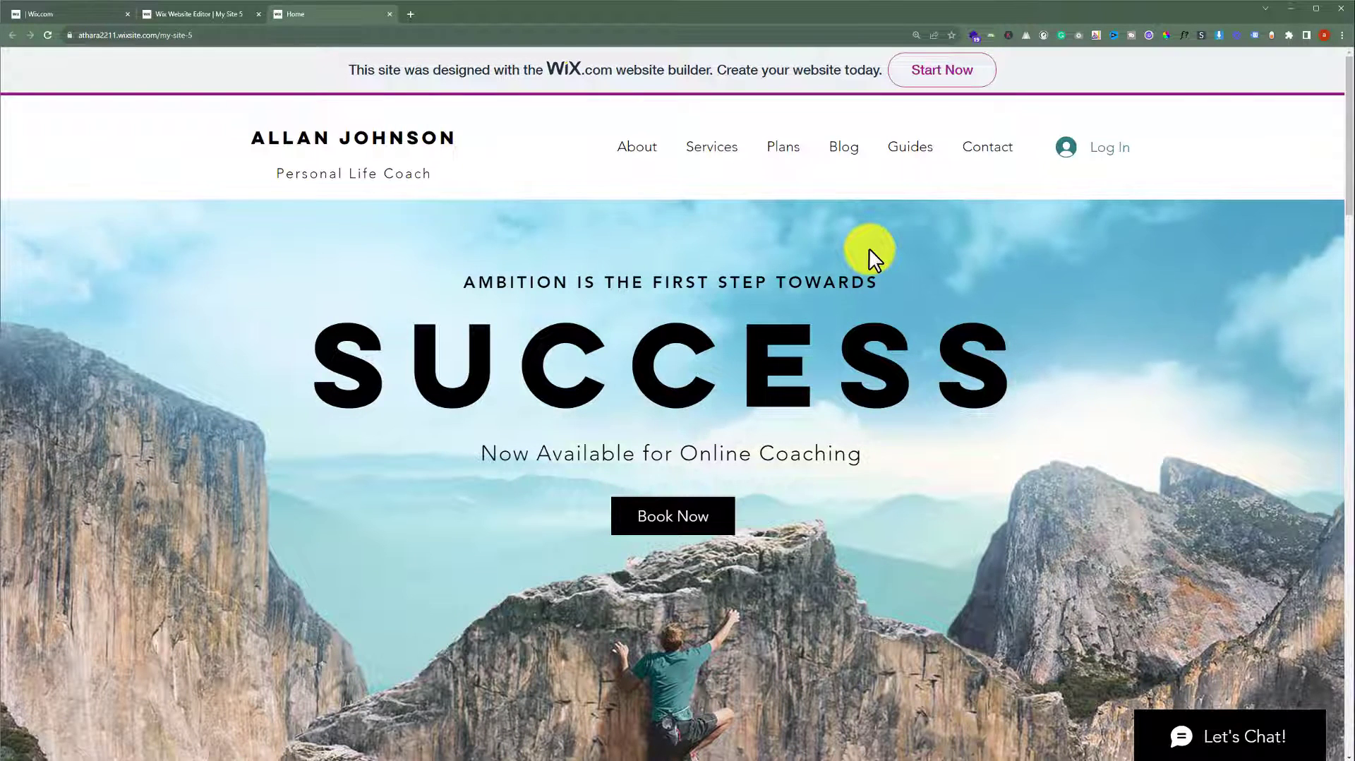
mouse_move(774, 242)
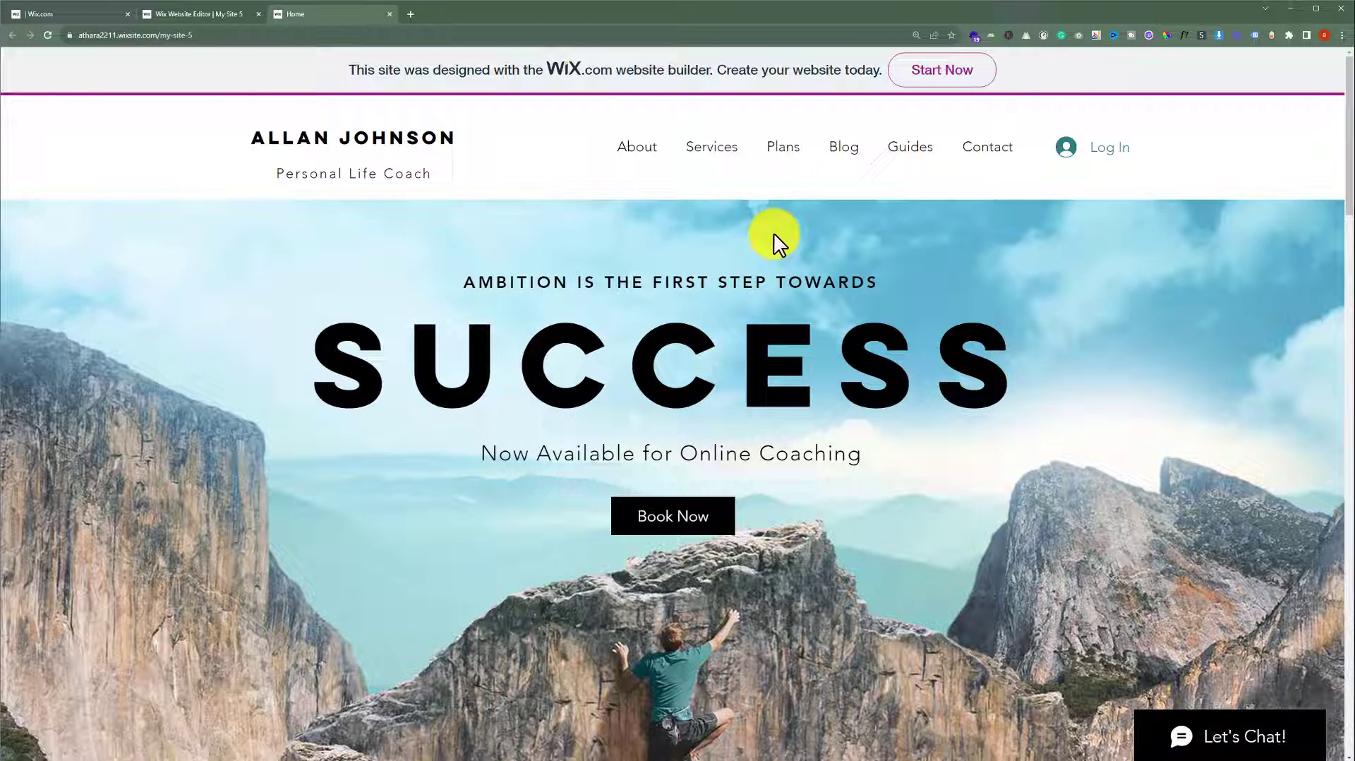
mouse_move(202, 14)
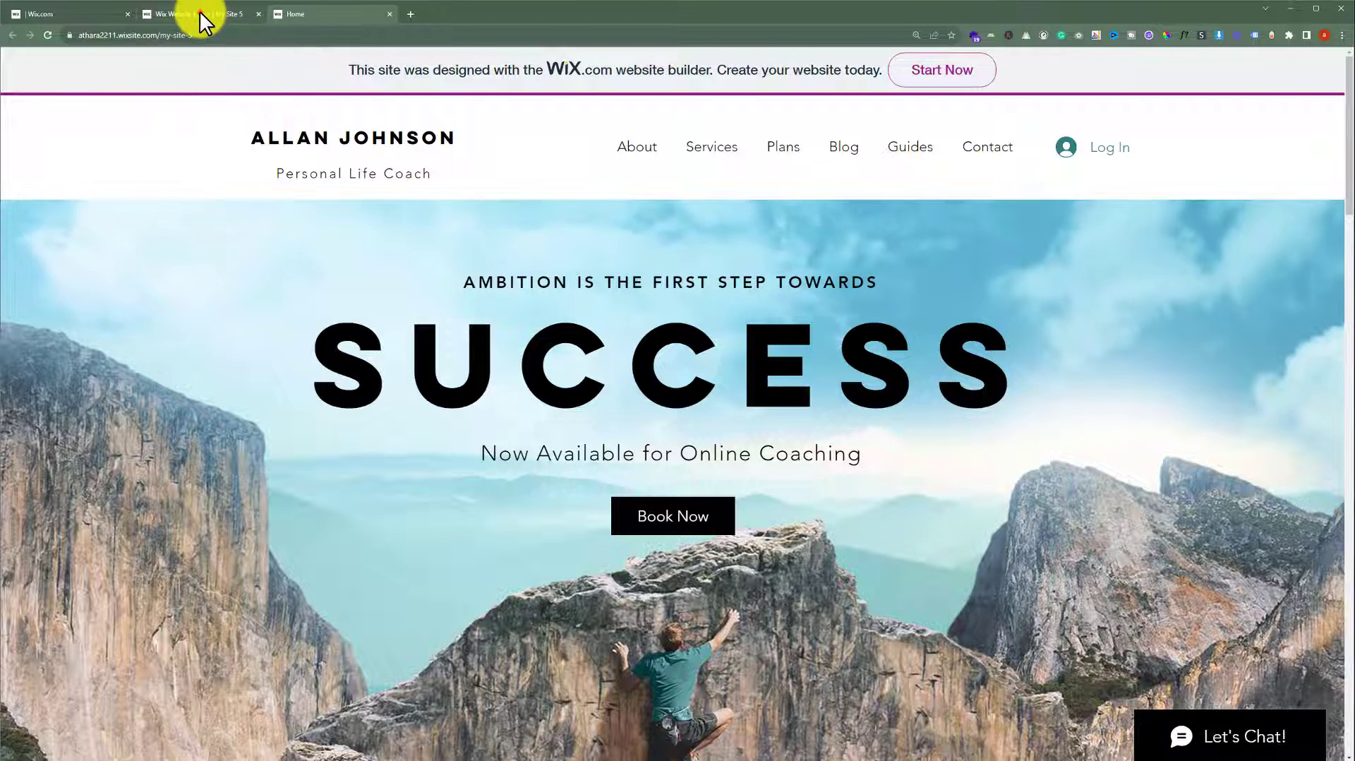
- Go to the site editor and scroll the Home page down to the About Me section
left_click(200, 14)
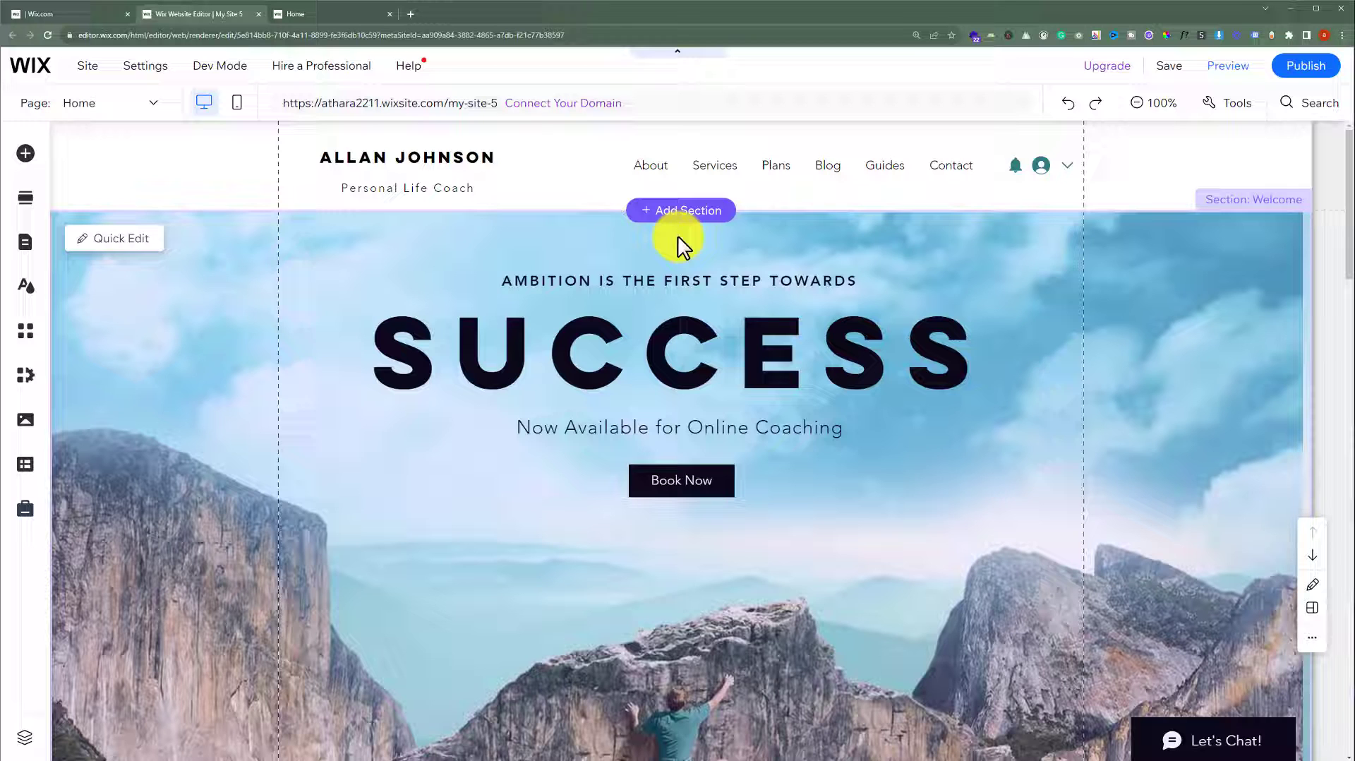
mouse_move(700, 458)
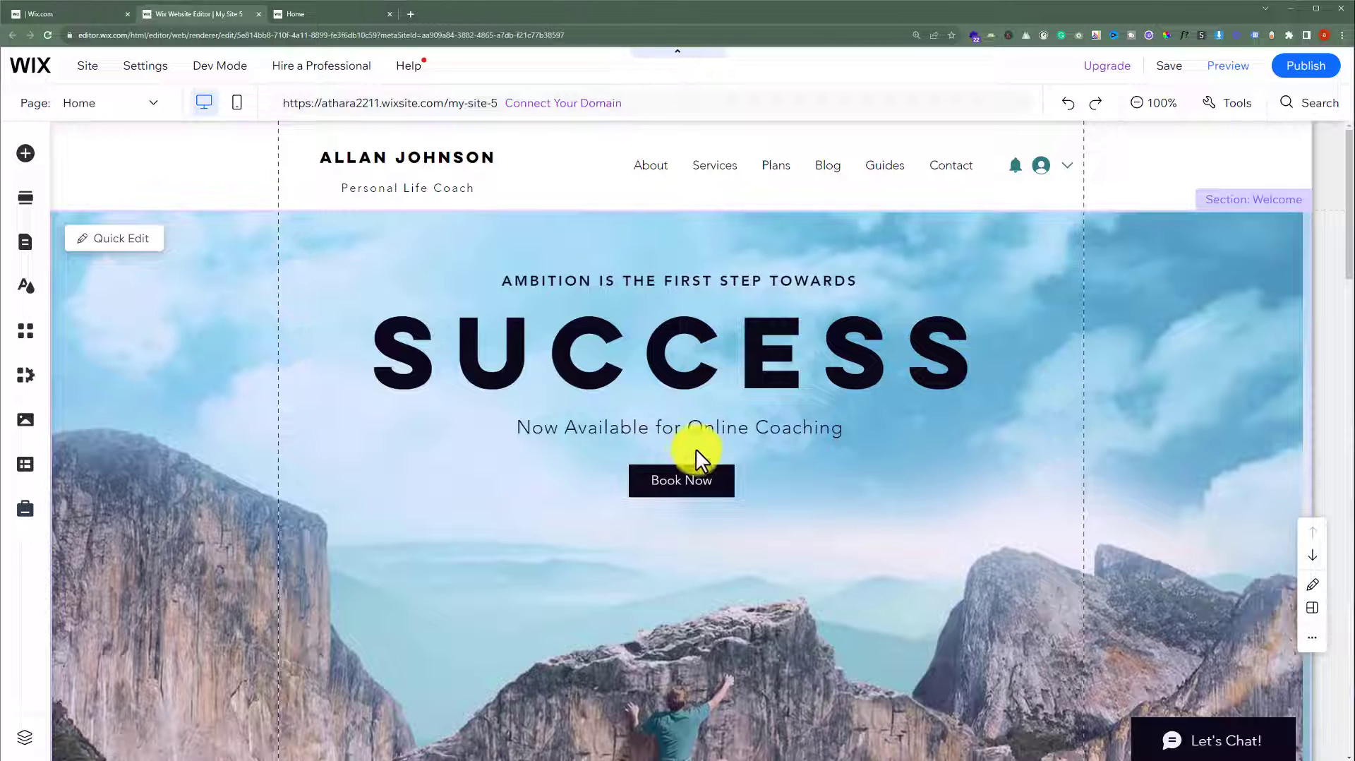
scroll("down", 3)
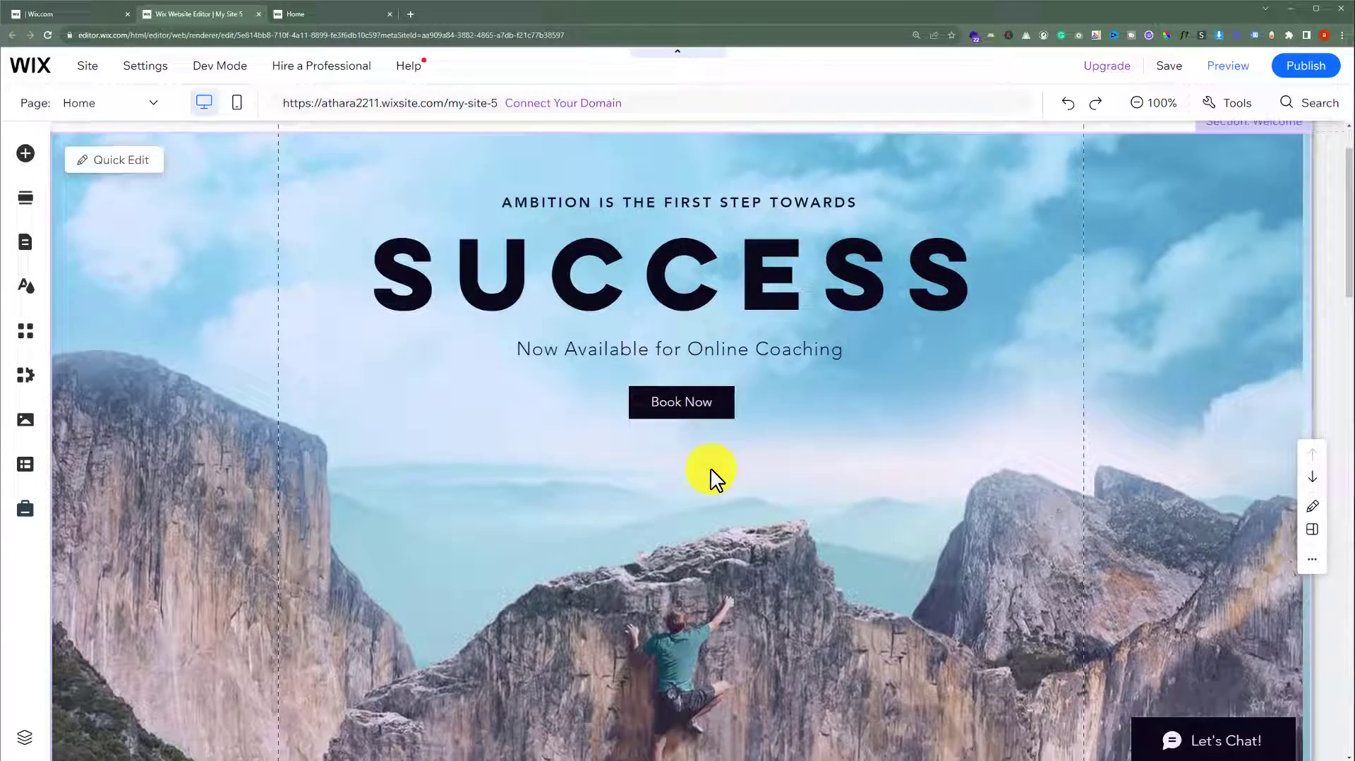
scroll("down", 3)
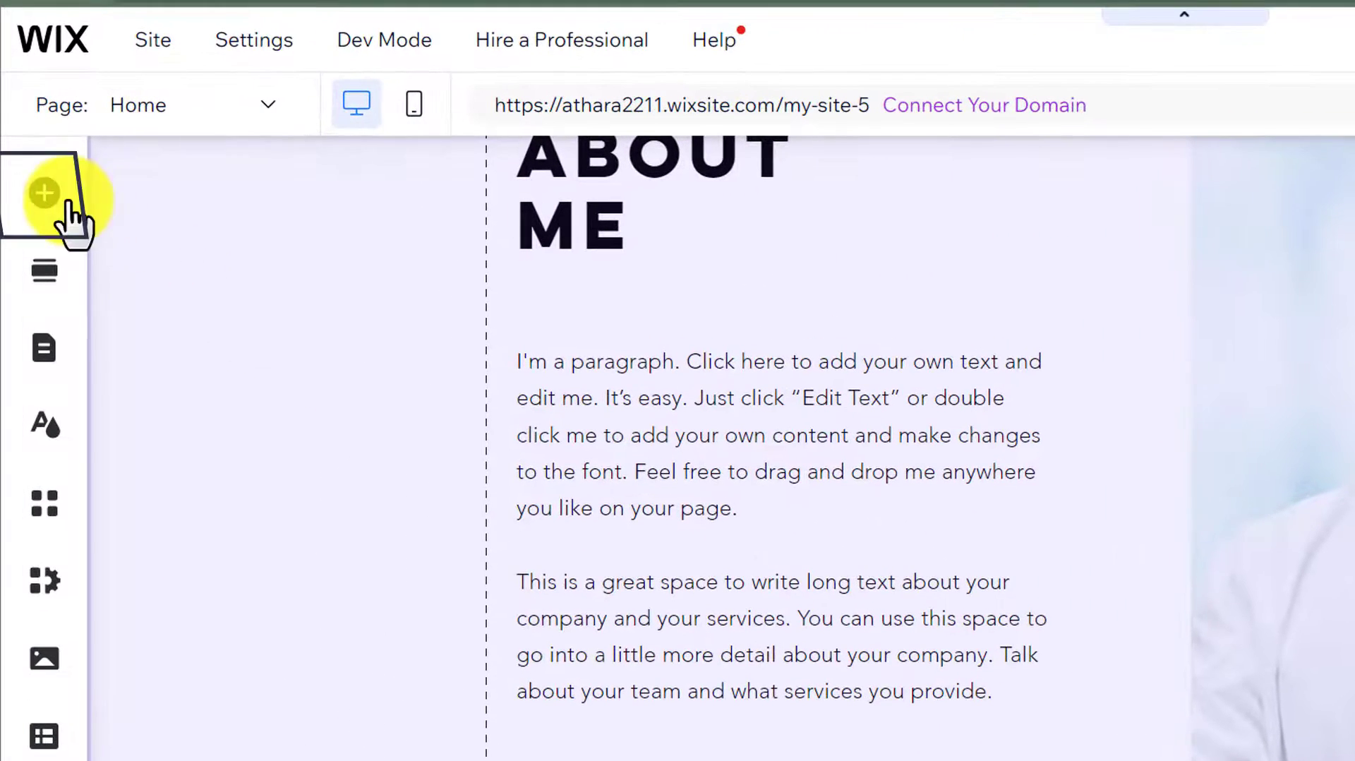
- Add a Button element below the About Me paragraph, just above Read More
left_click(44, 191)
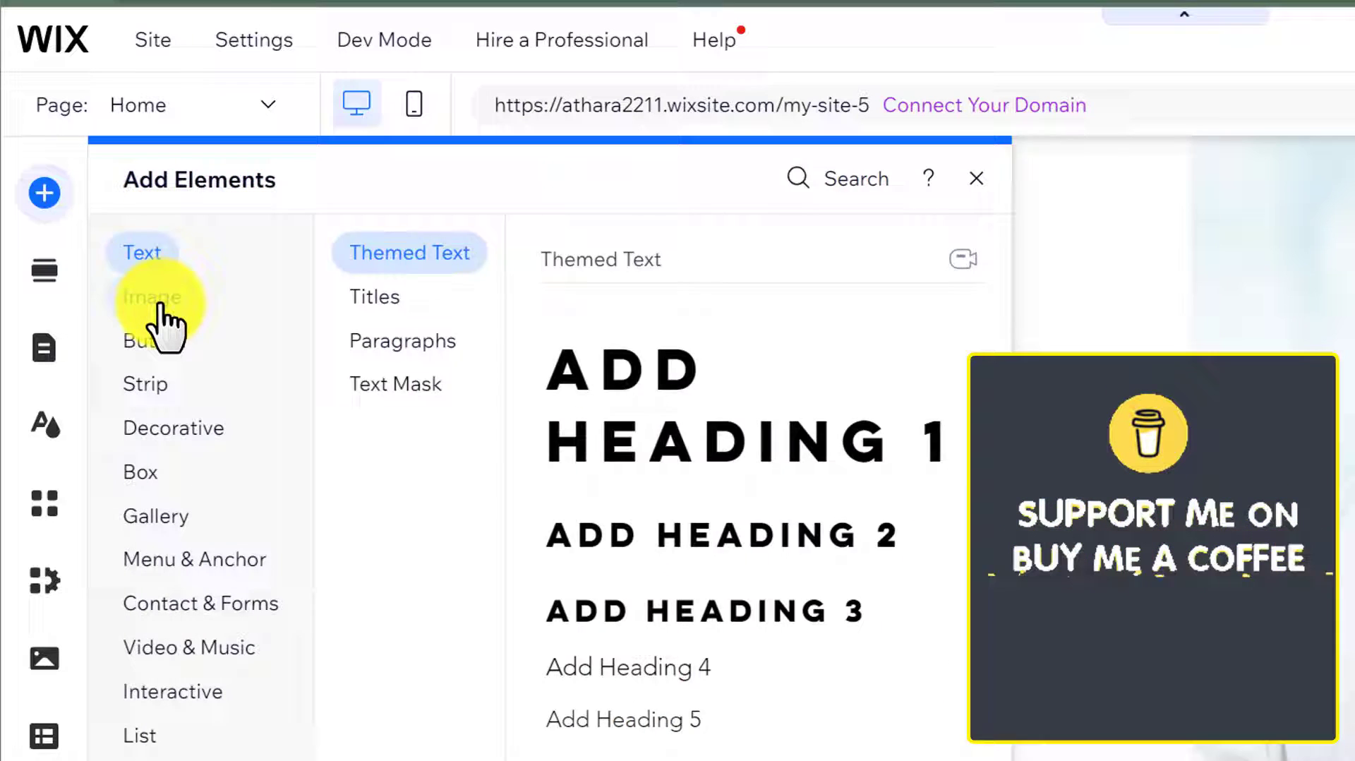
left_click(151, 339)
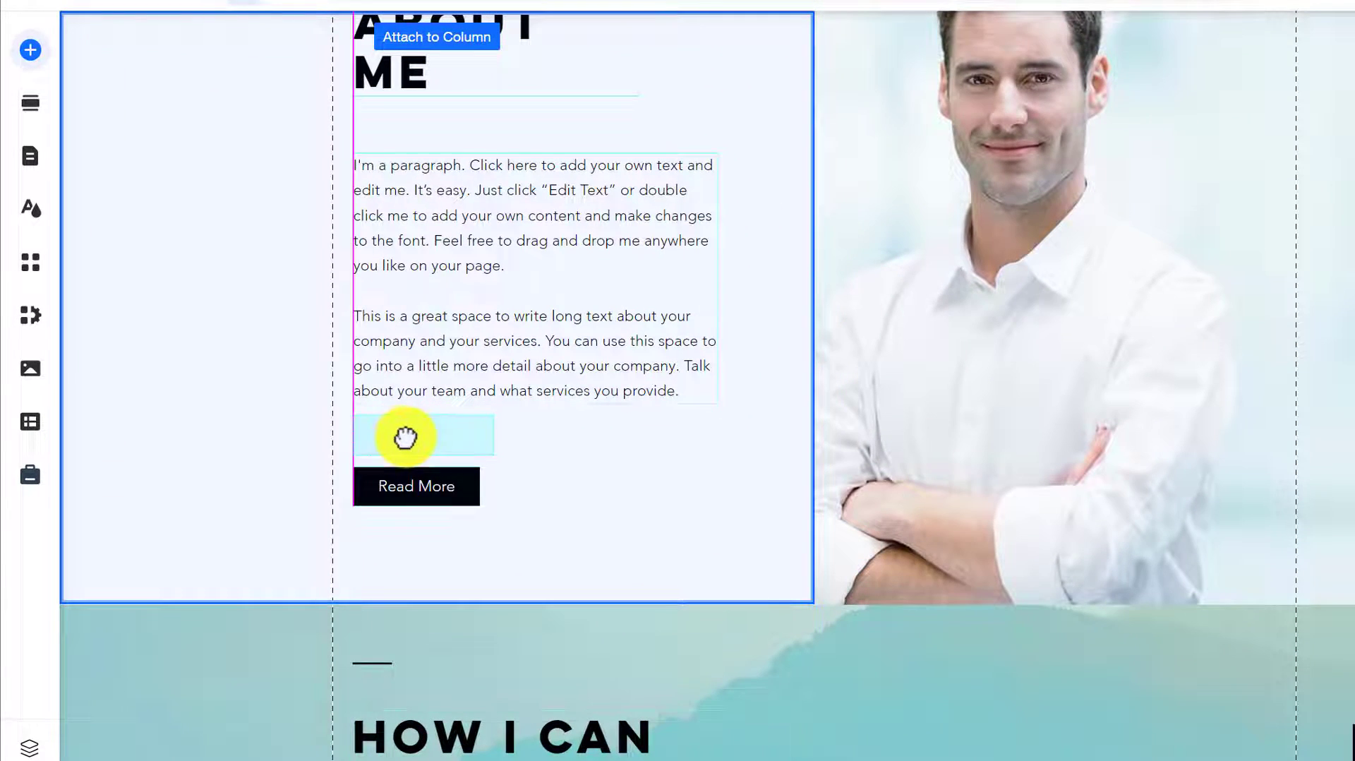
left_click(423, 434)
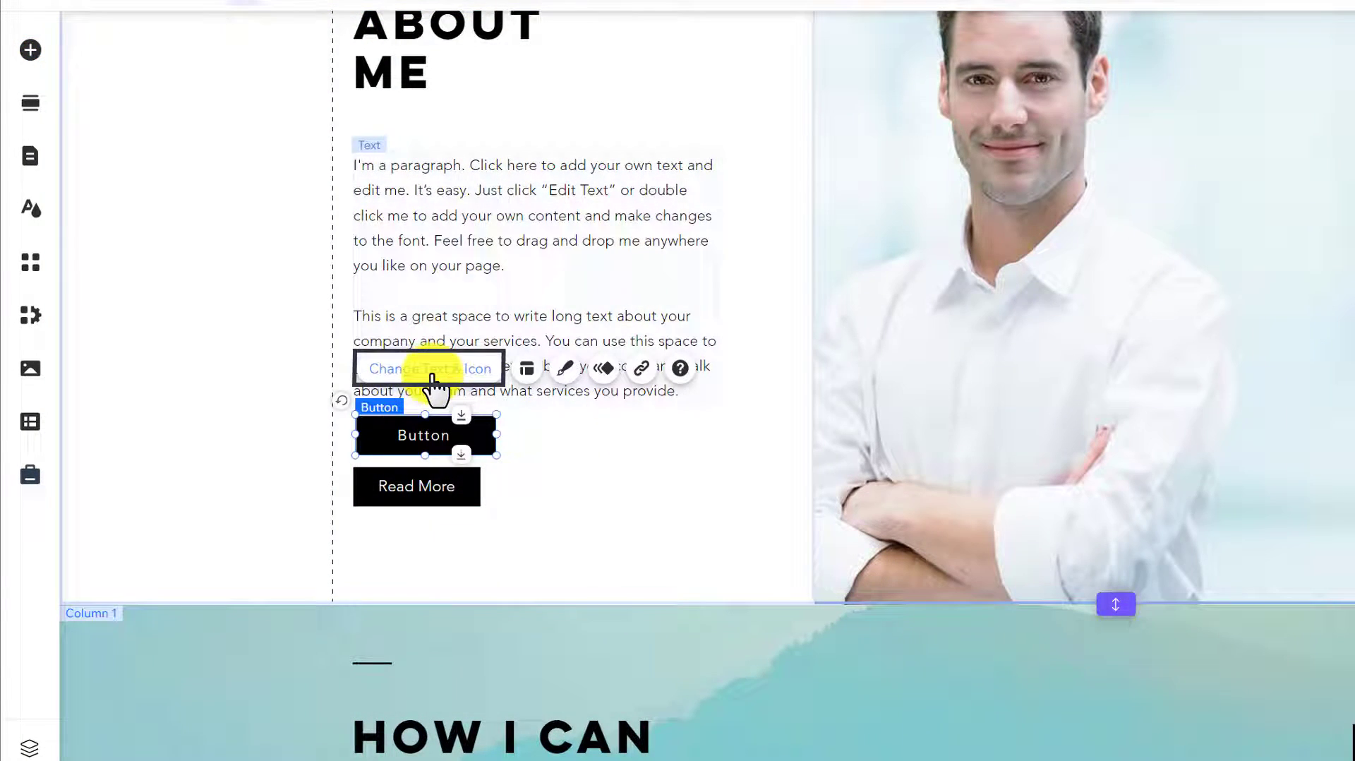
- Label the new button 'Download CV' and start choosing its link destination
left_click(430, 369)
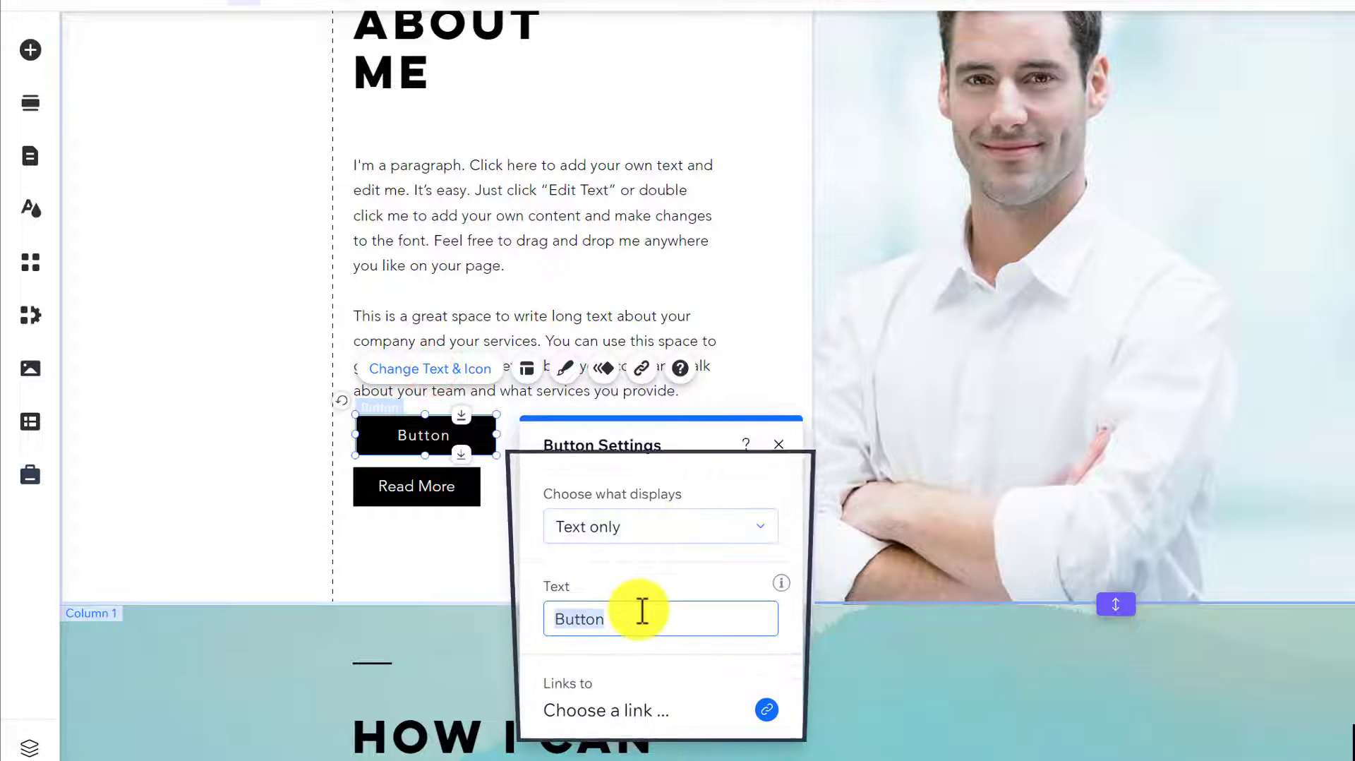
type("DO")
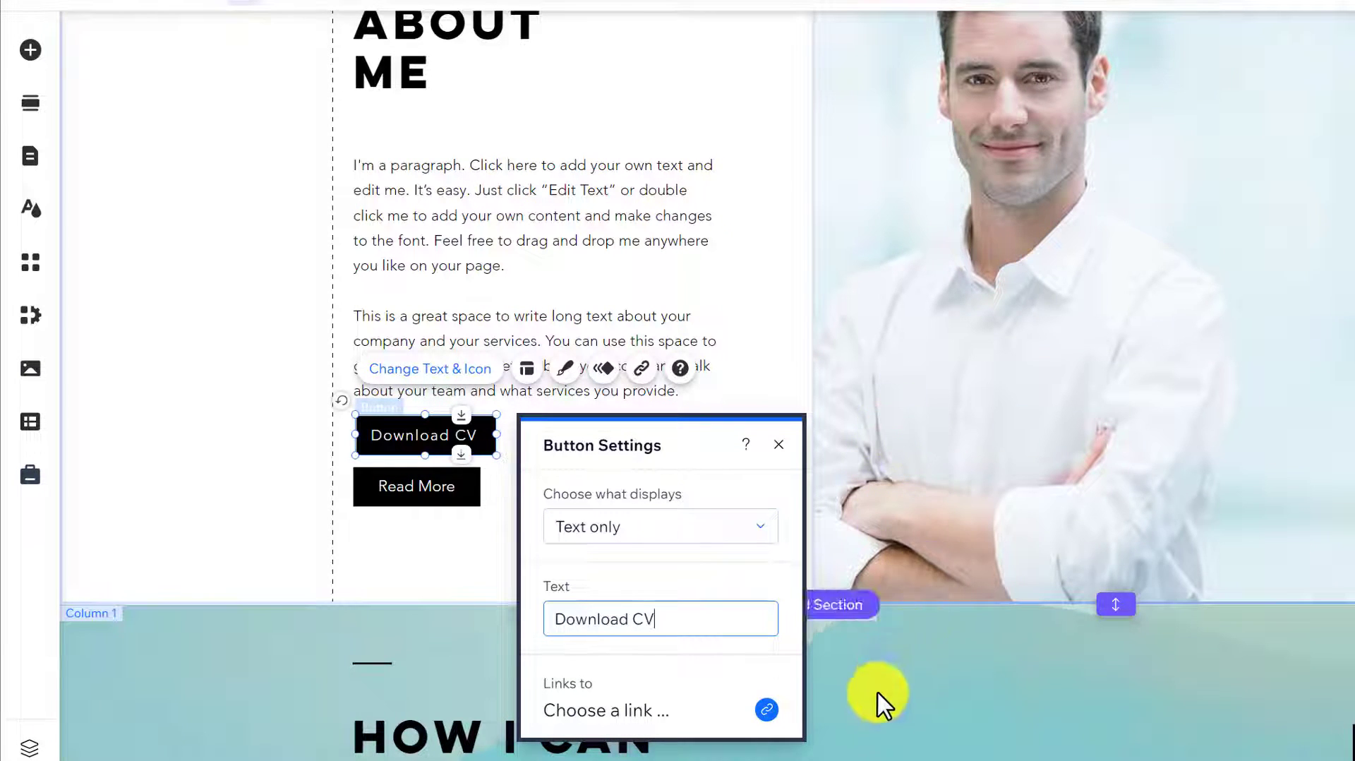
left_click(766, 709)
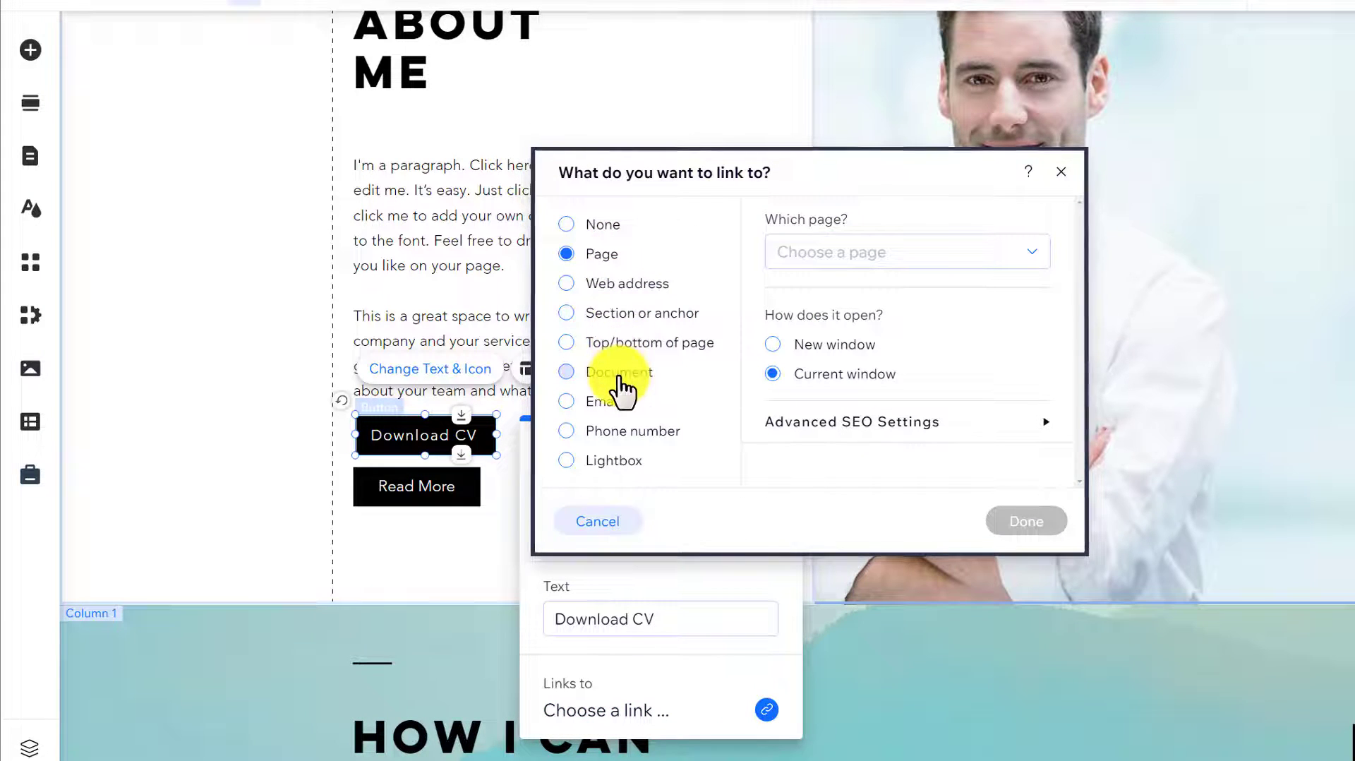
- Set the Download CV link type to Document and bring up the media upload window
left_click(566, 371)
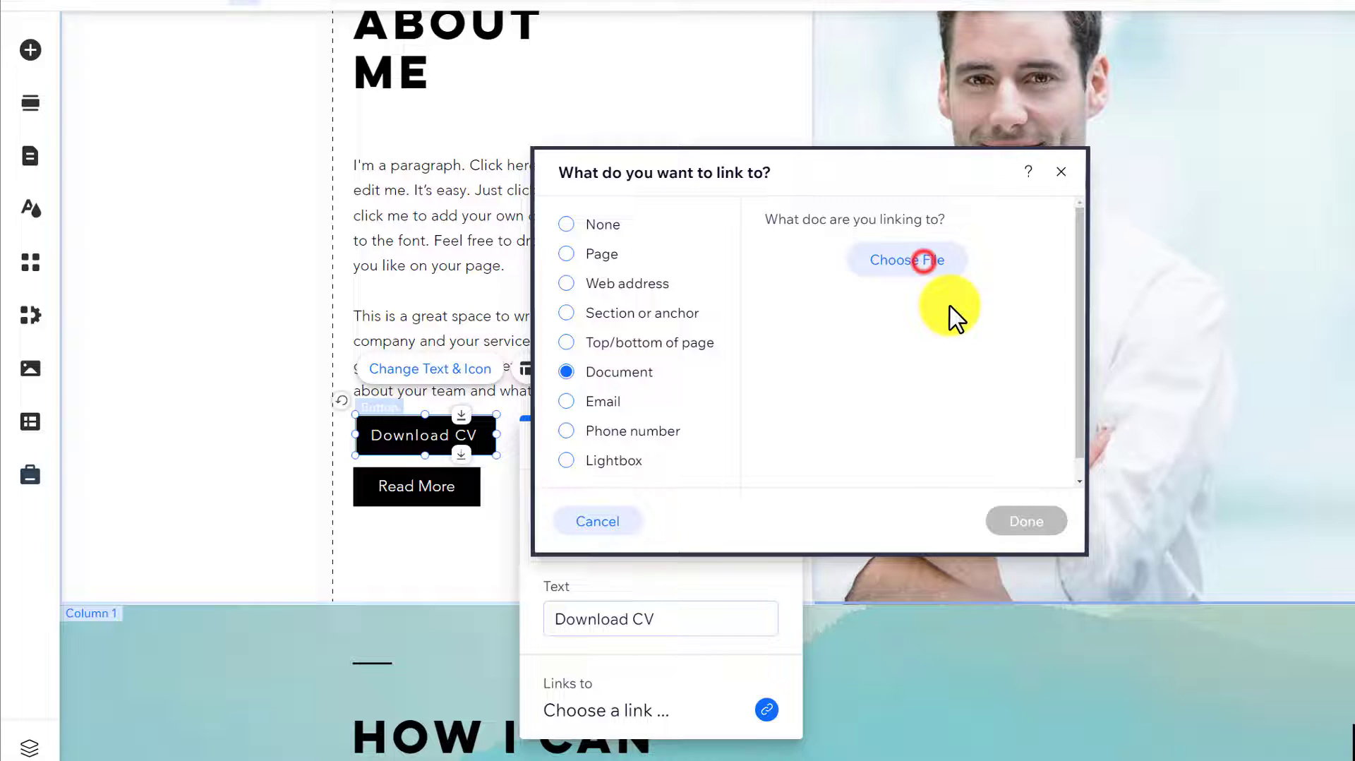
left_click(905, 260)
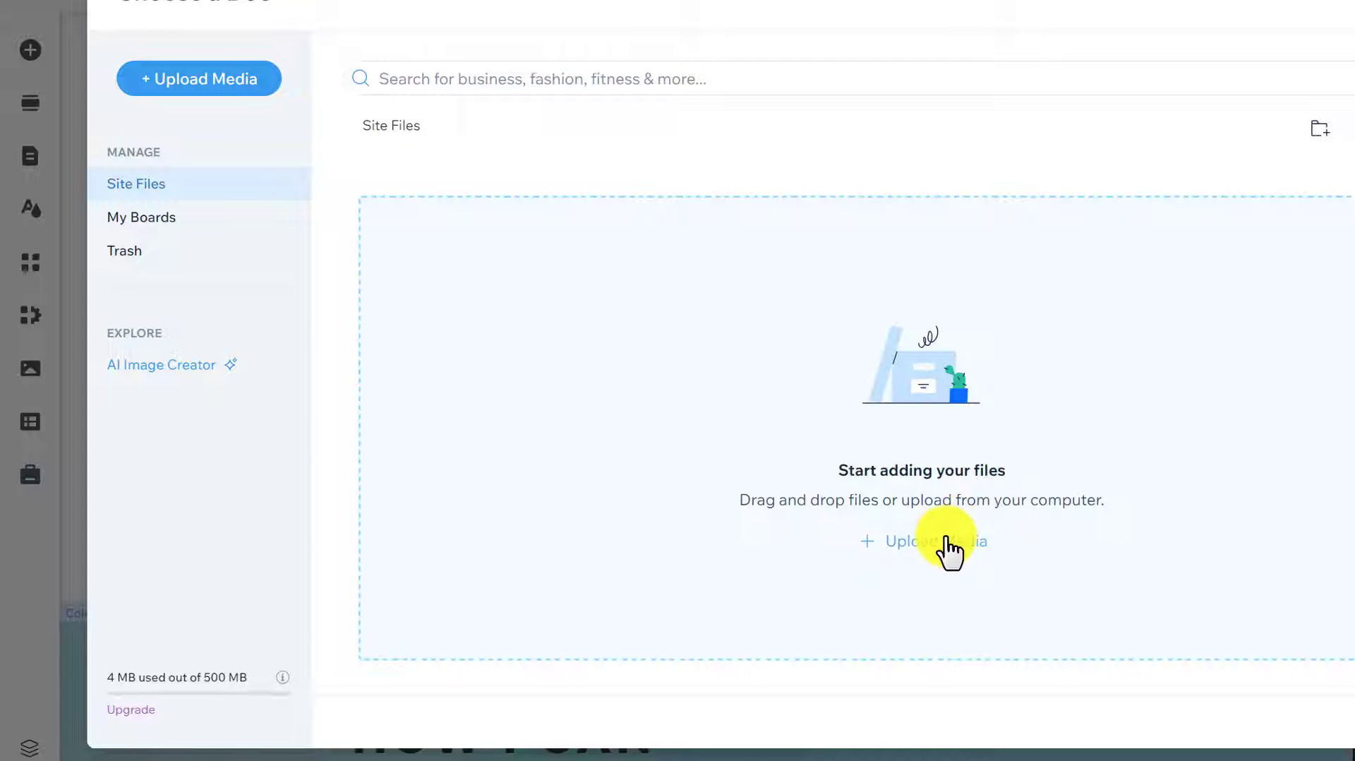
left_click(921, 540)
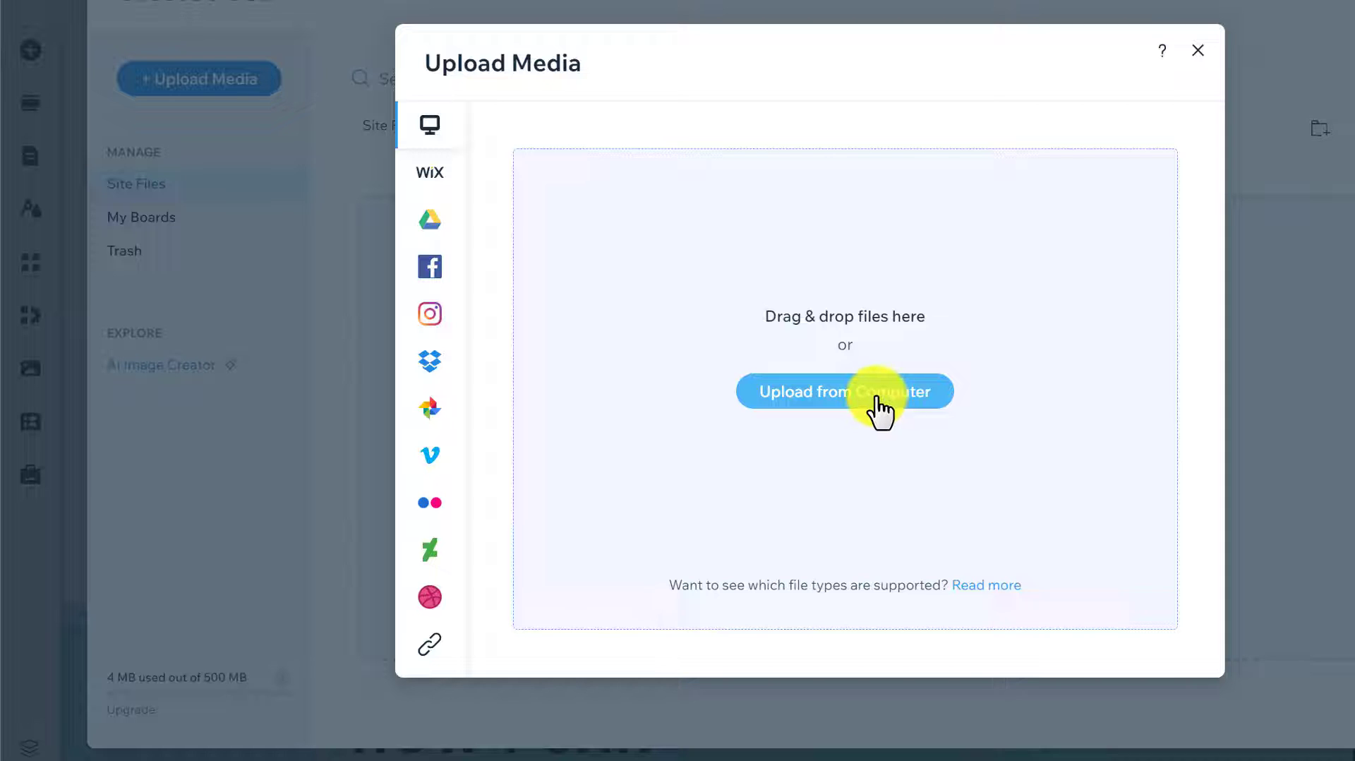
- Upload the How to launch your Program PDF from the computer and attach it to the button
left_click(844, 392)
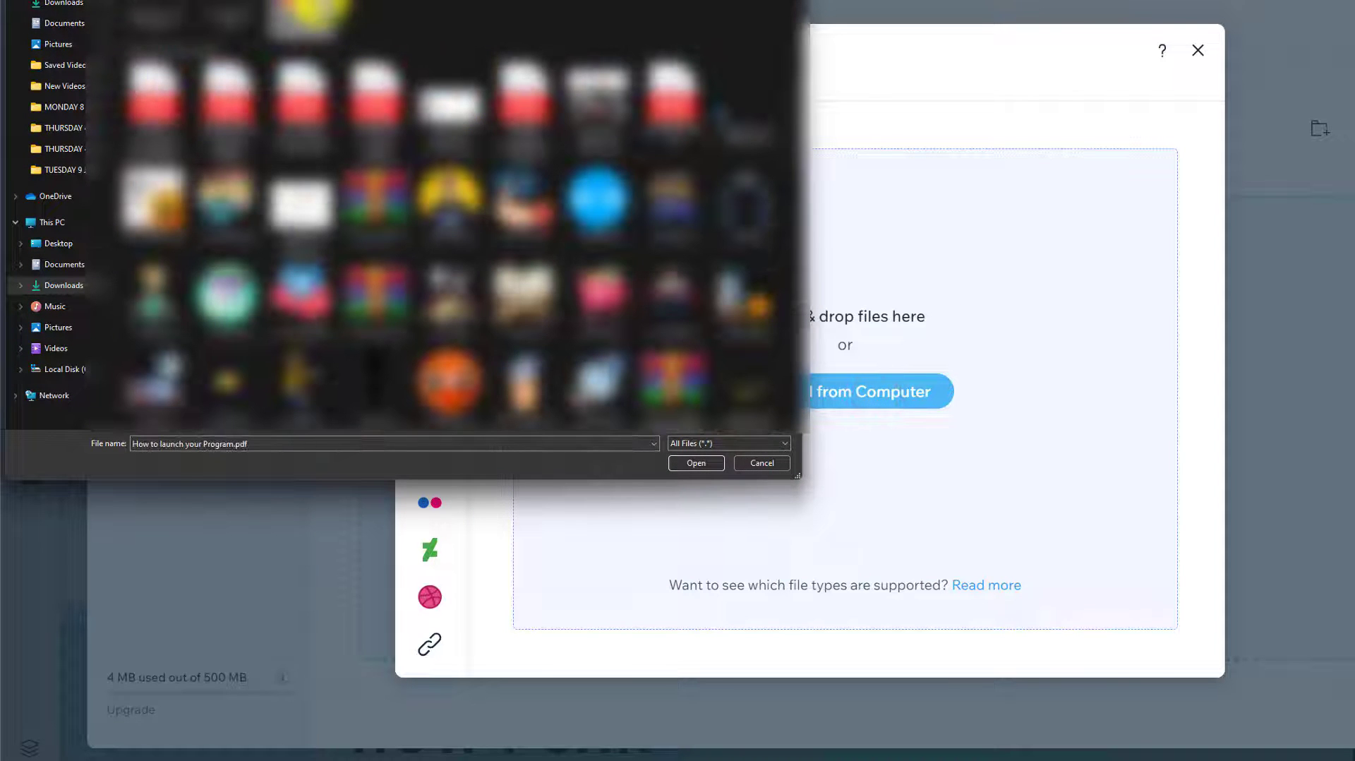
left_click(696, 462)
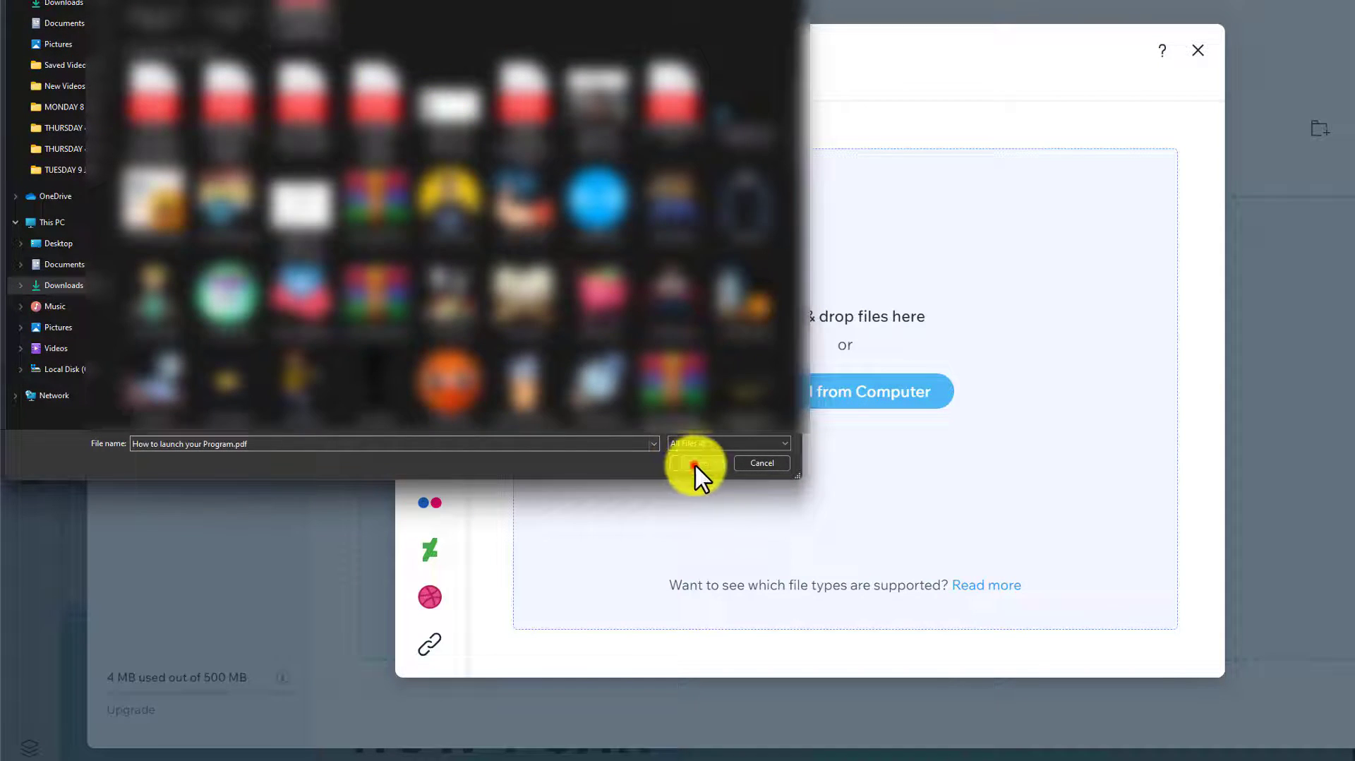
left_click(694, 462)
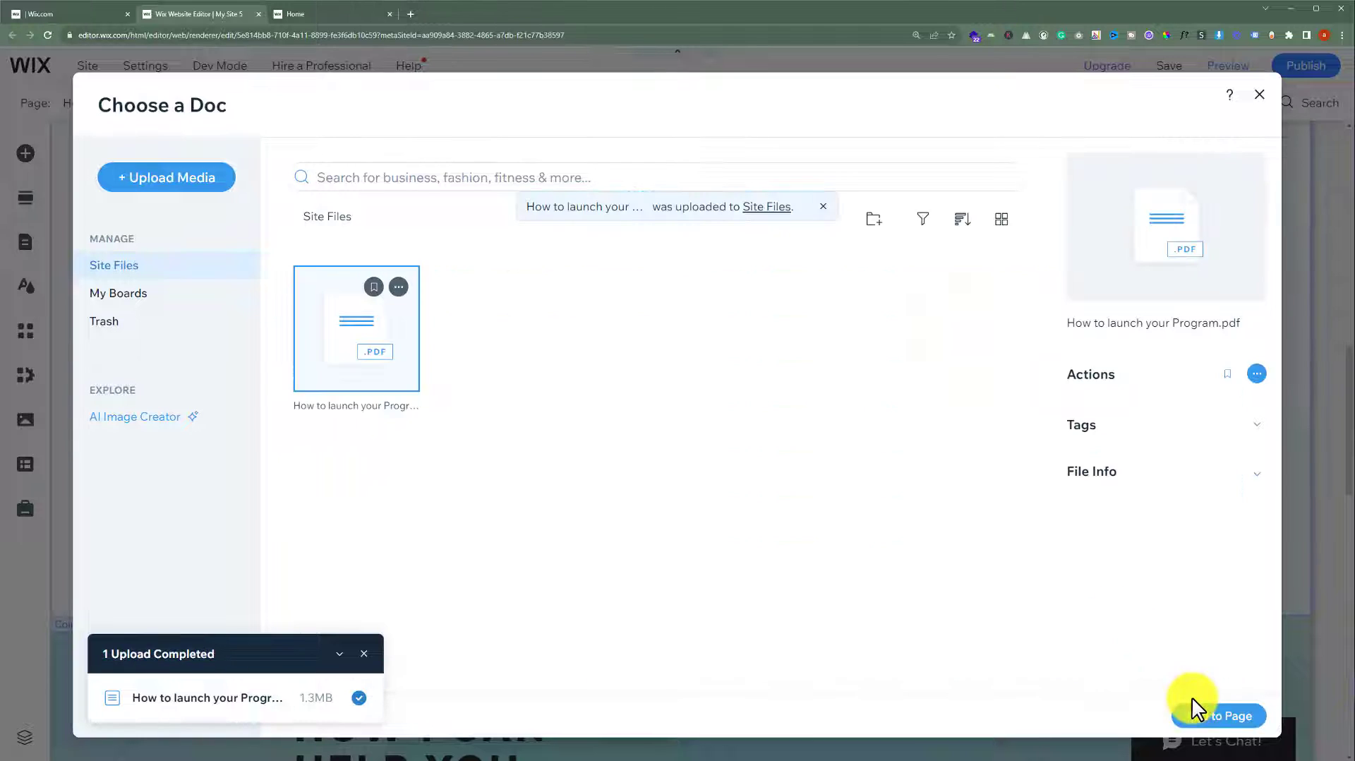
left_click(1216, 715)
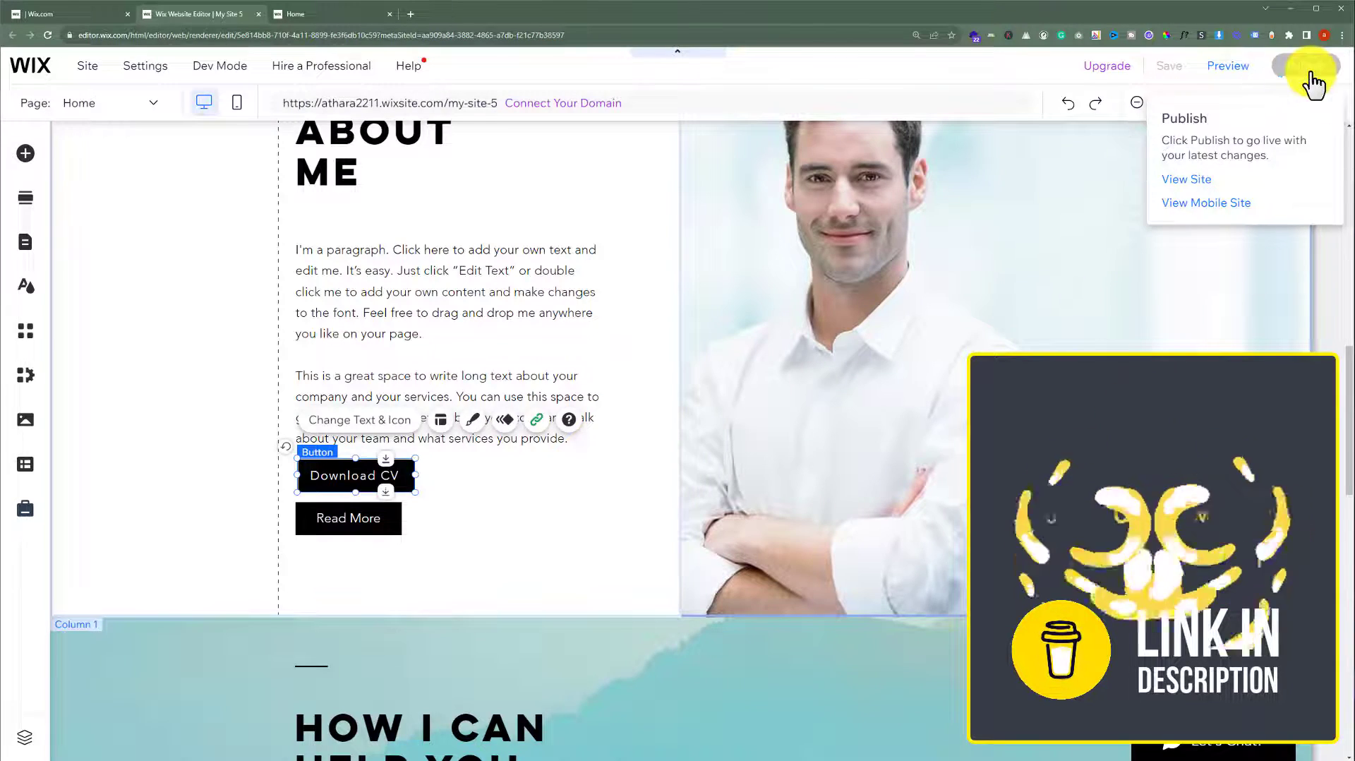
- On the live site, check that Download CV opens the PDF, then return to the editor
left_click(1185, 180)
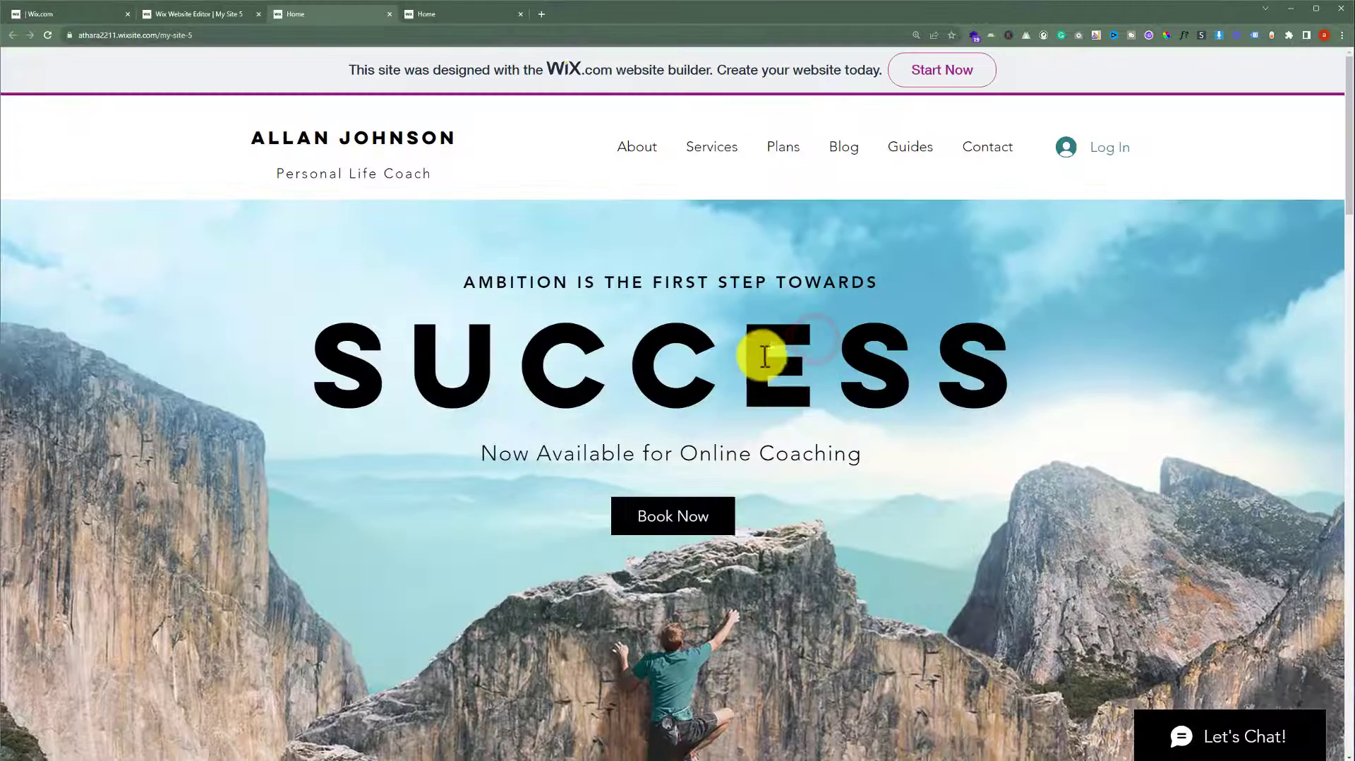
scroll("down", 3)
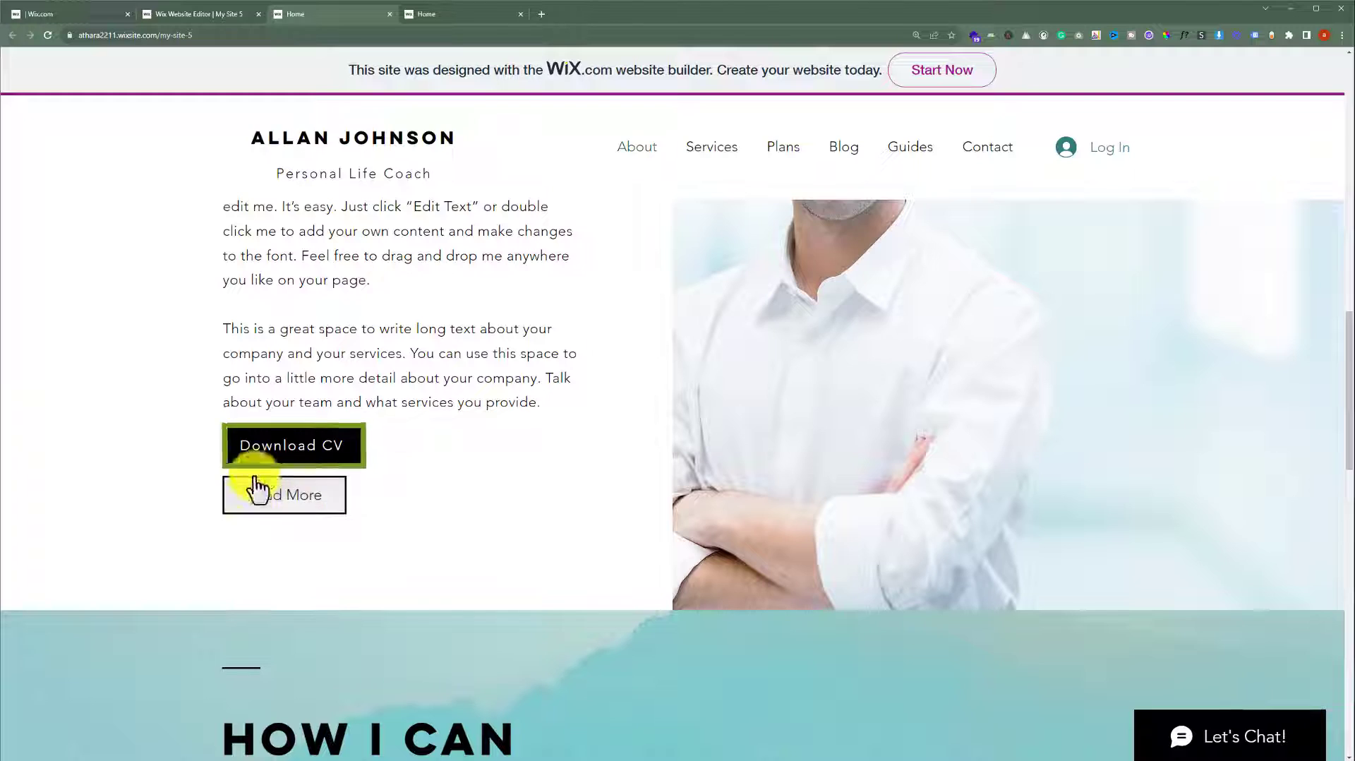
left_click(293, 445)
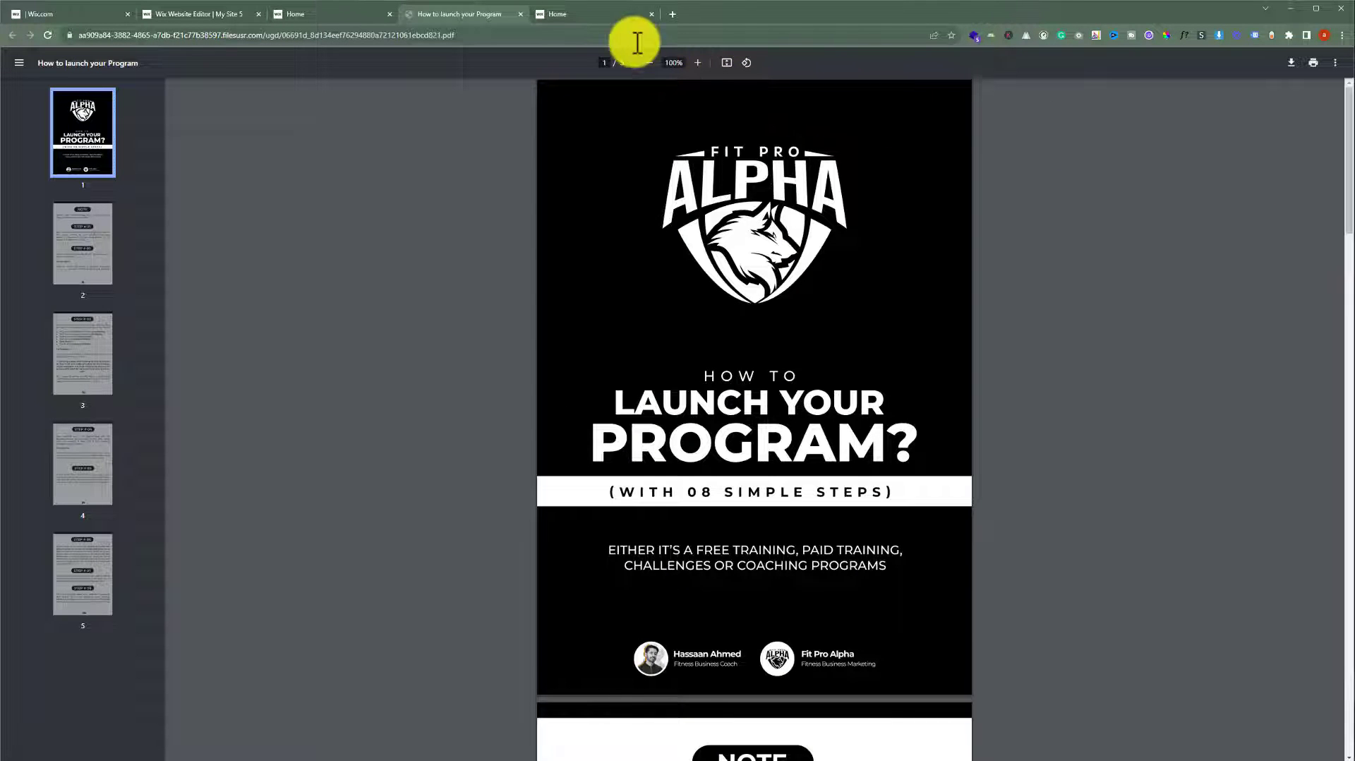
left_click(199, 14)
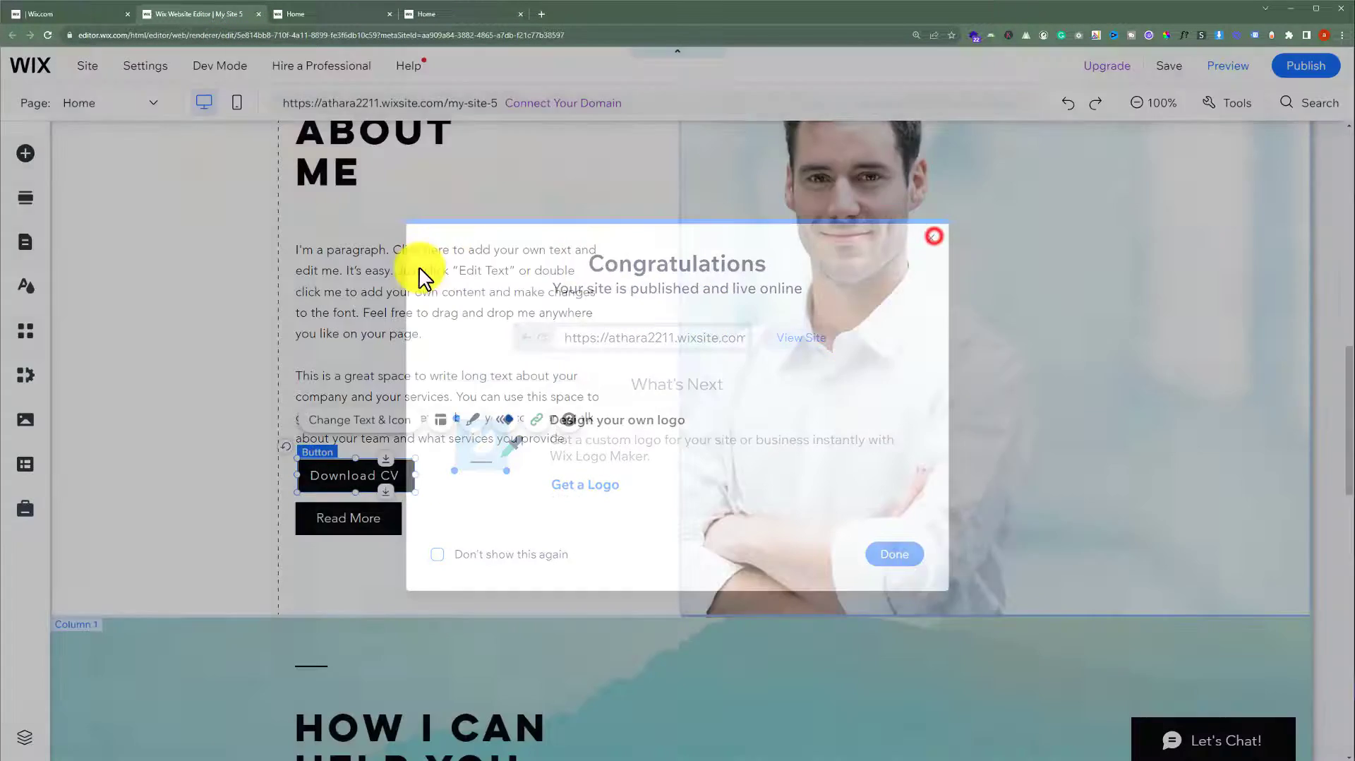
- Dismiss the publish confirmation and give the About Me heading a Document link, opening the file picker
left_click(894, 554)
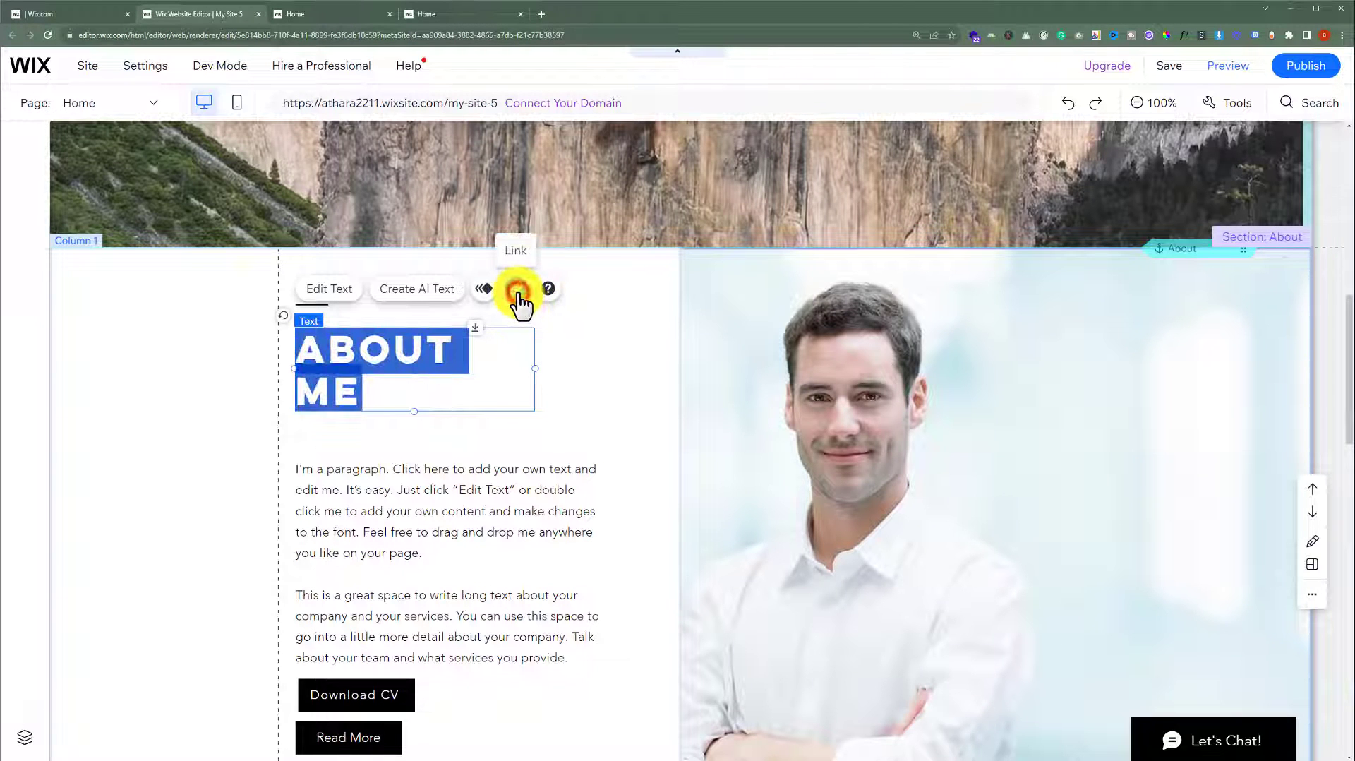
left_click(515, 288)
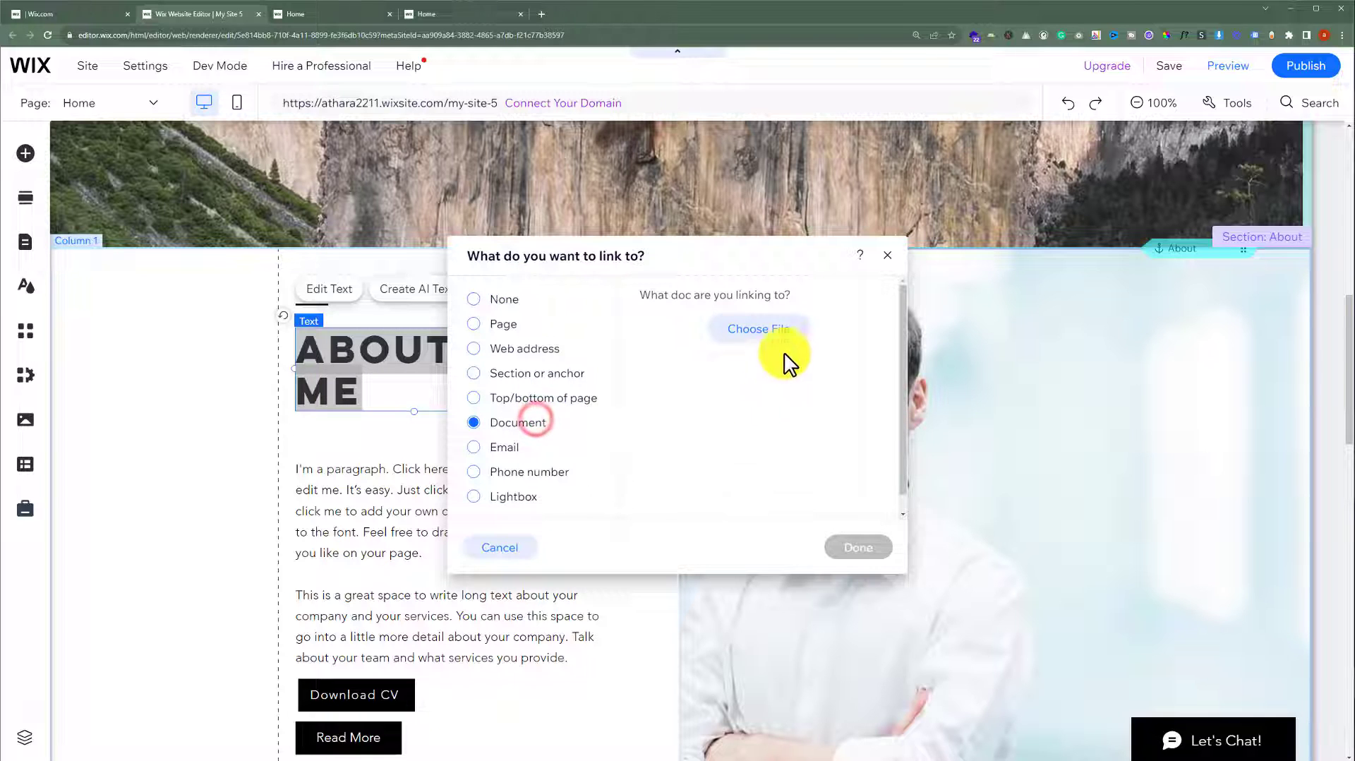
left_click(758, 329)
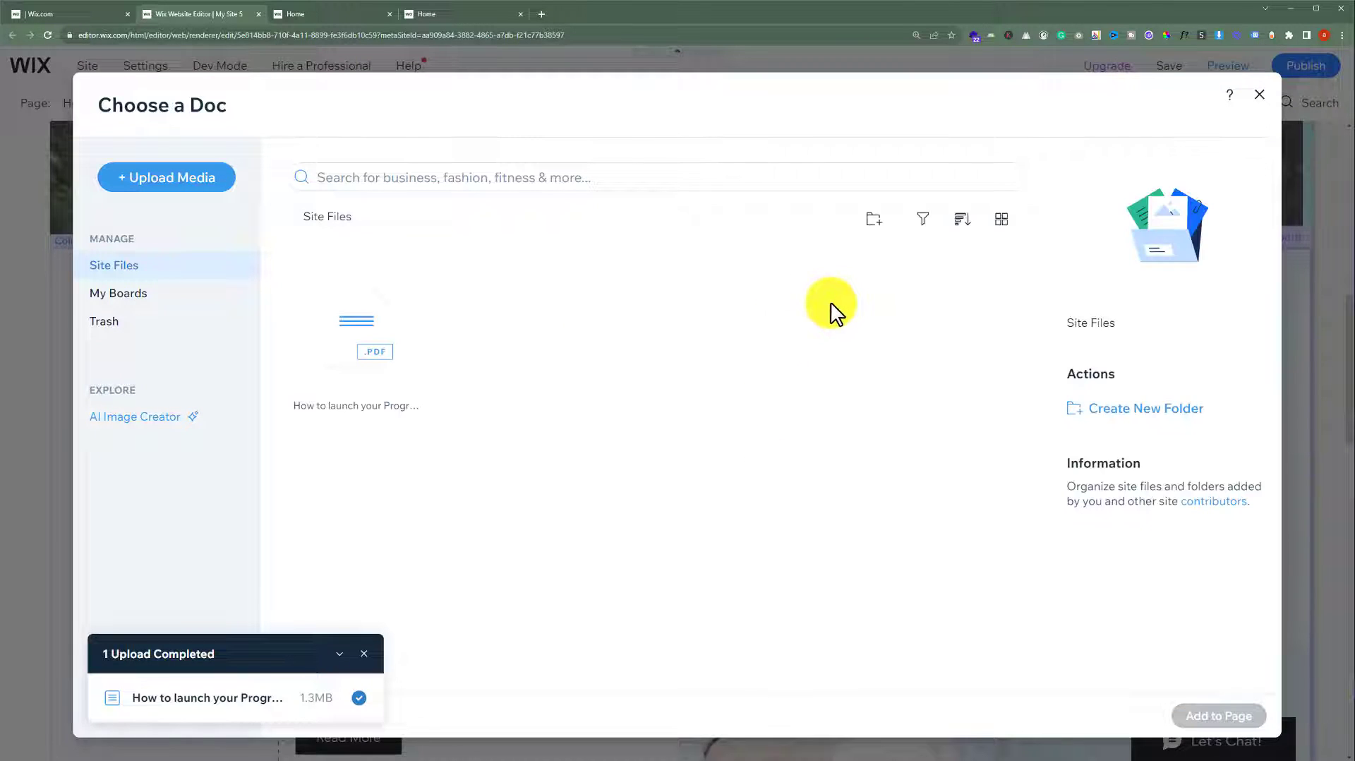